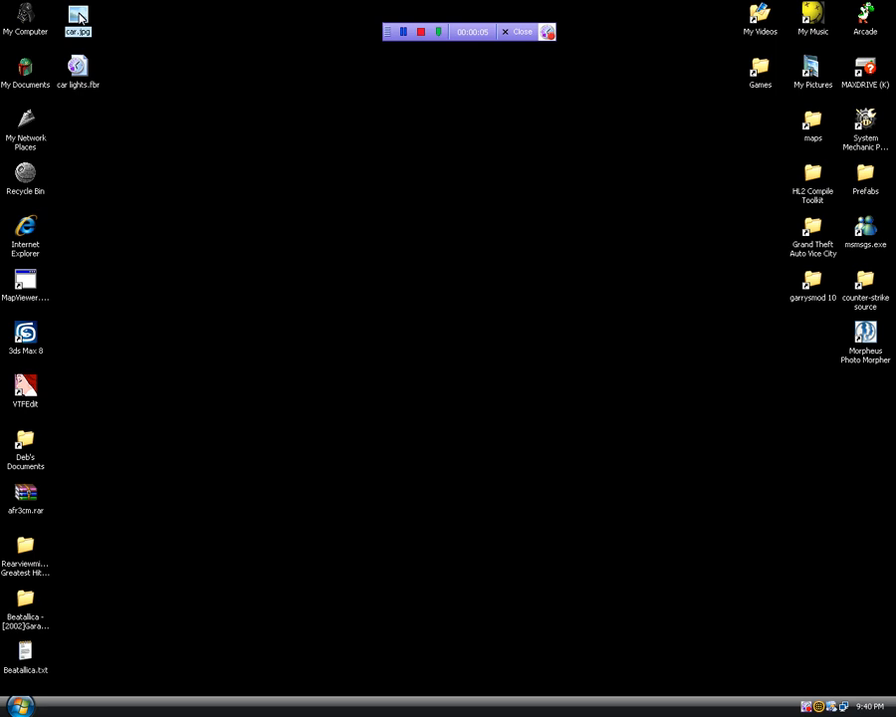
Step: View the car photo, then launch Photoshop CS2 from the Start menu
{"action": "double_click", "coordinate": [77, 20]}
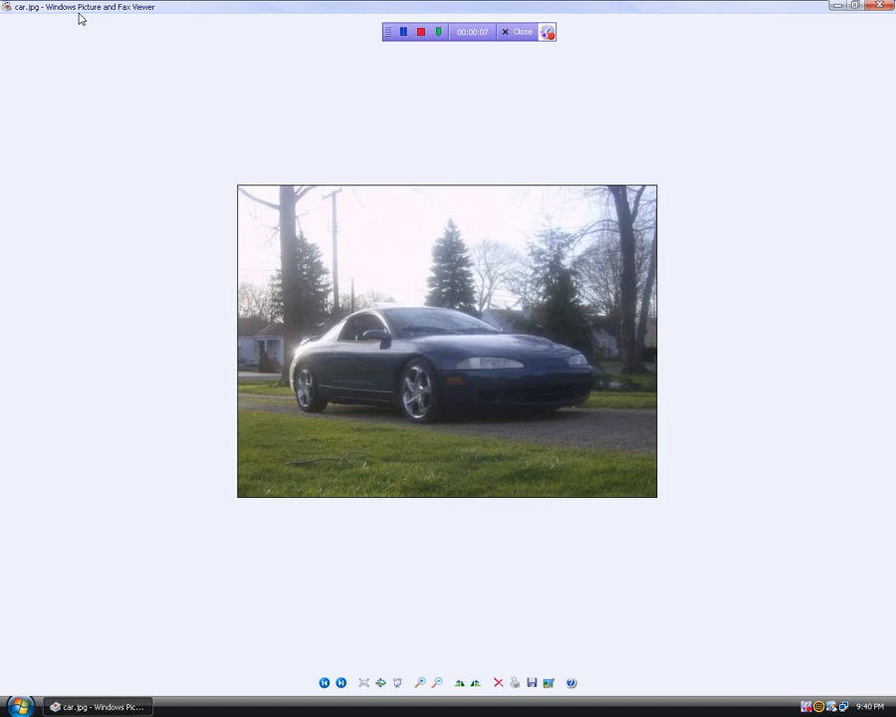
{"action": "mouse_move", "coordinate": [414, 378]}
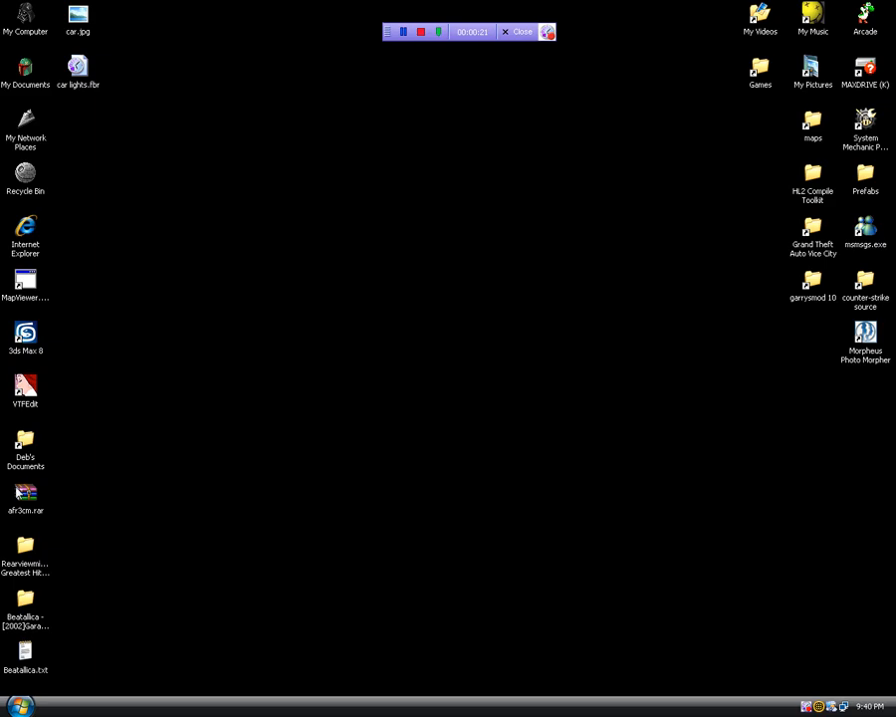
{"action": "left_click", "coordinate": [18, 705]}
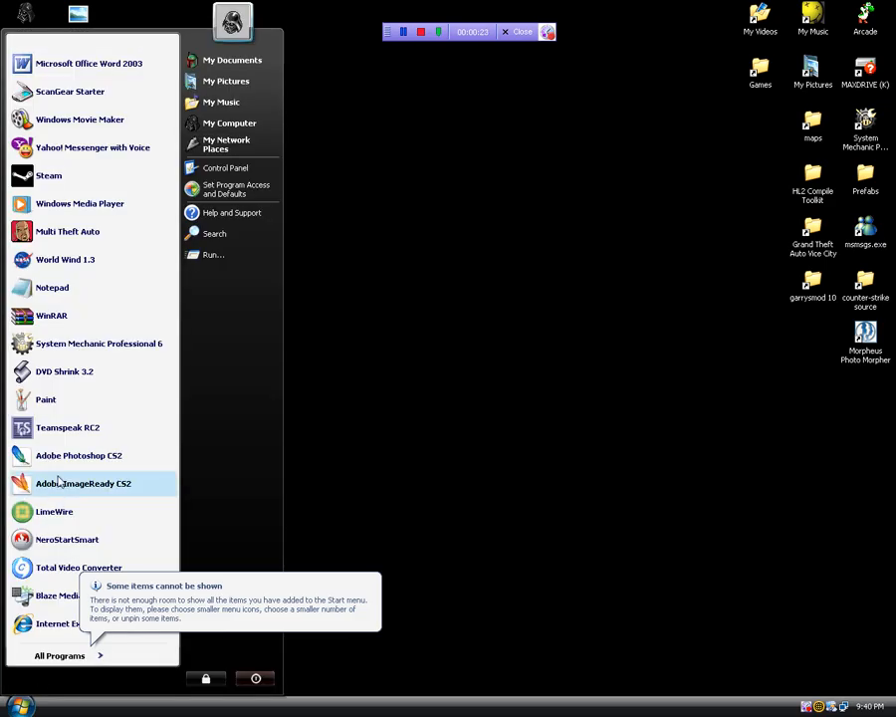
{"action": "mouse_move", "coordinate": [79, 453]}
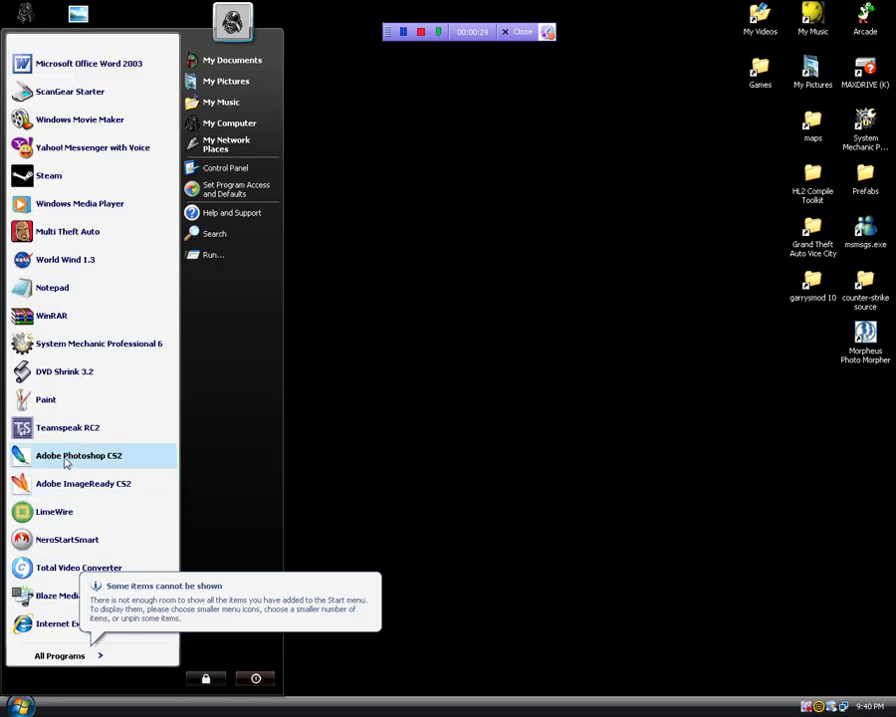
{"action": "left_click", "coordinate": [79, 454]}
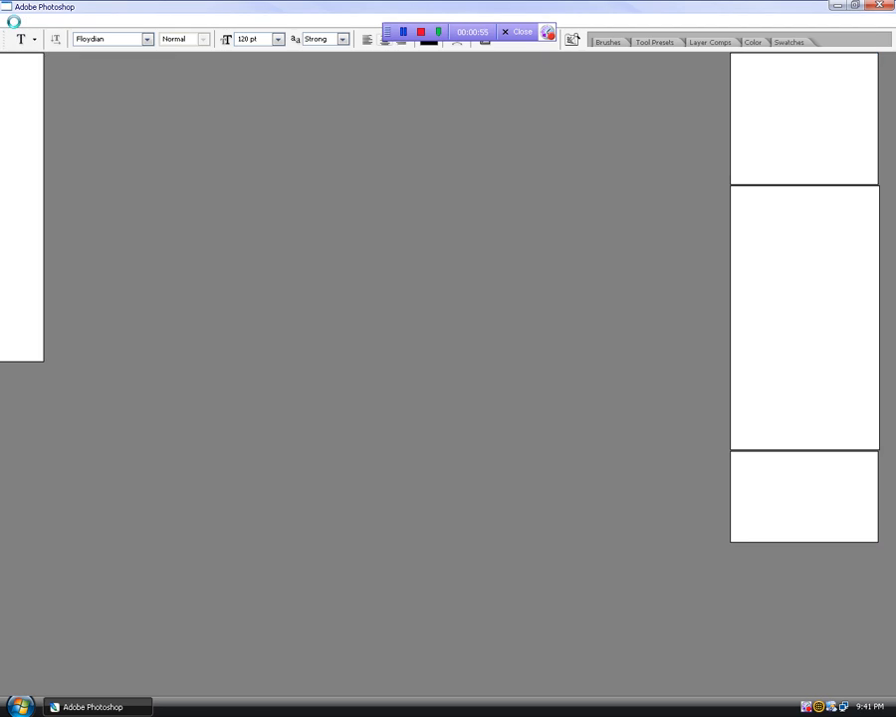
Step: Open car.jpg from the Desktop as a Photoshop document
{"action": "left_click", "coordinate": [8, 20]}
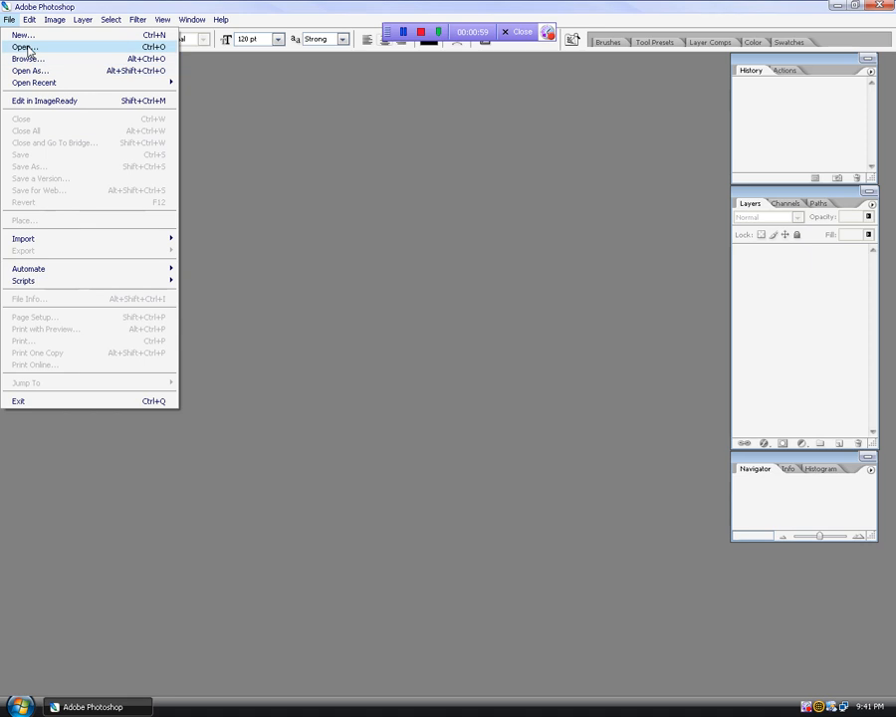
{"action": "left_click", "coordinate": [24, 48]}
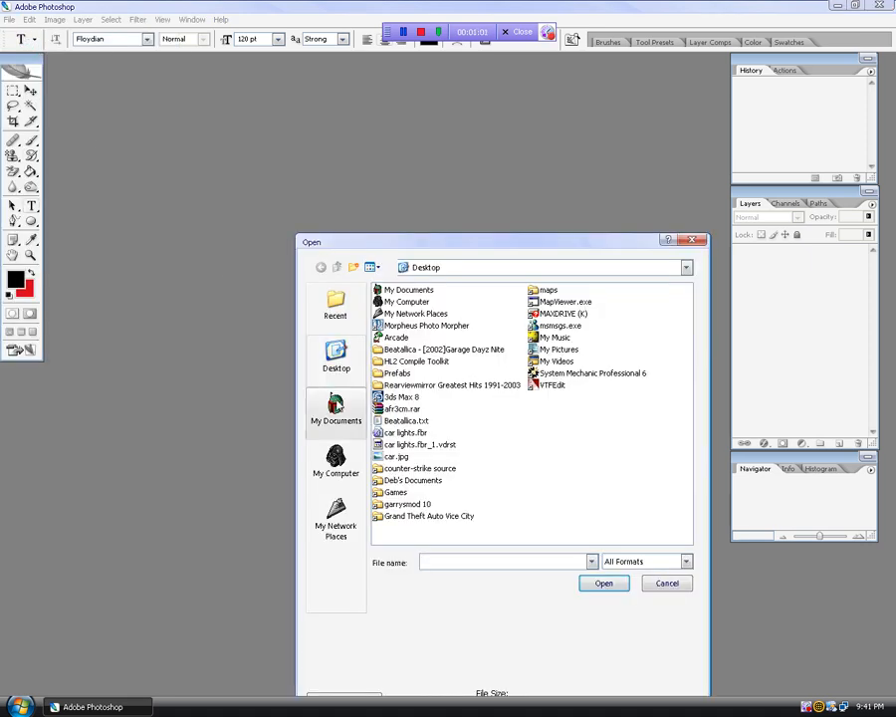
{"action": "left_click", "coordinate": [665, 581]}
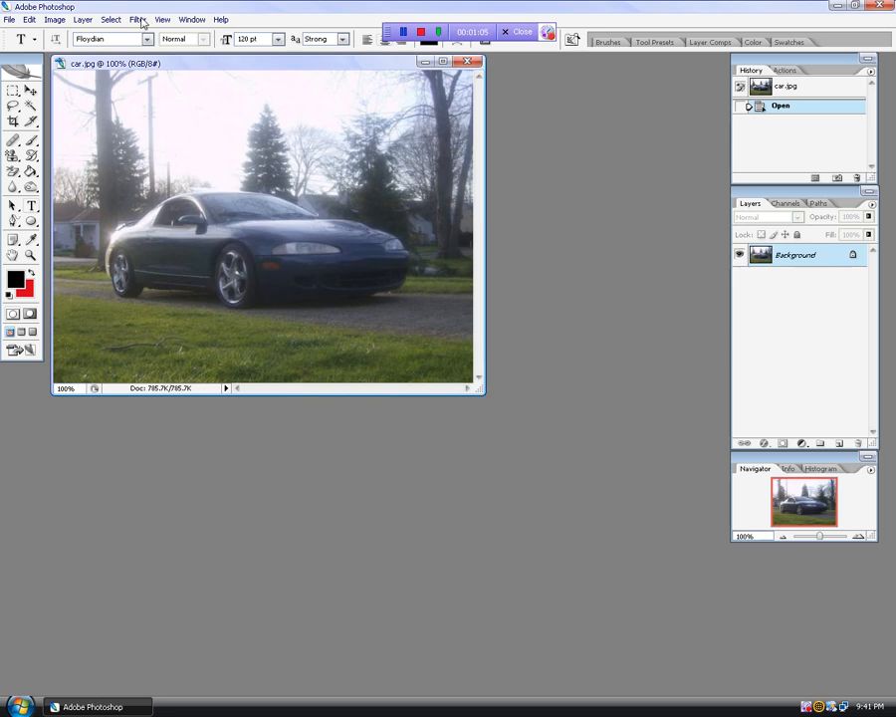
Step: Apply a 105mm Prime lens flare centred on the car's left headlight
{"action": "left_click", "coordinate": [137, 20]}
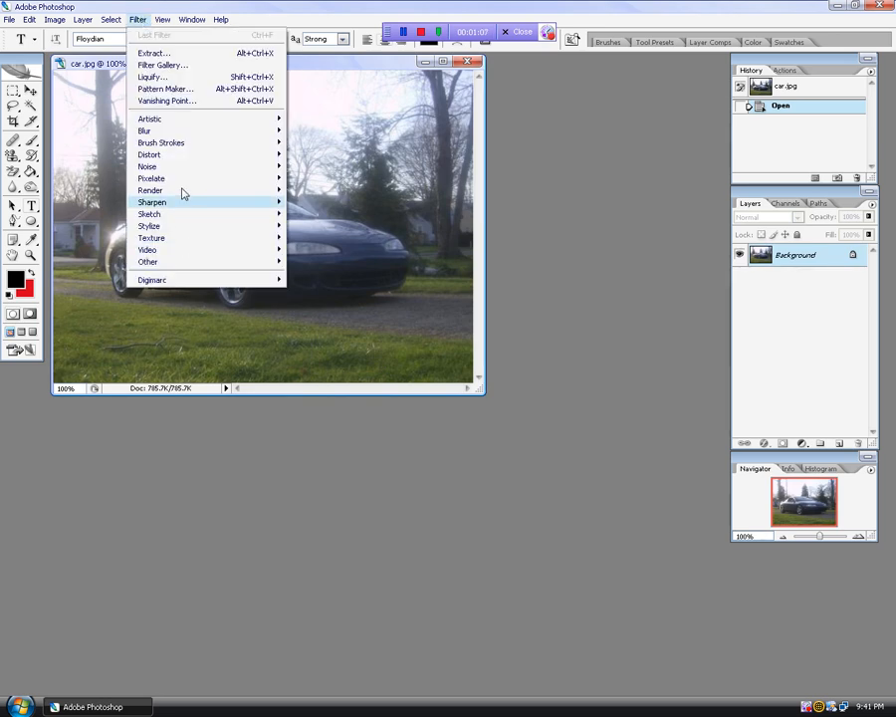
{"action": "mouse_move", "coordinate": [152, 191]}
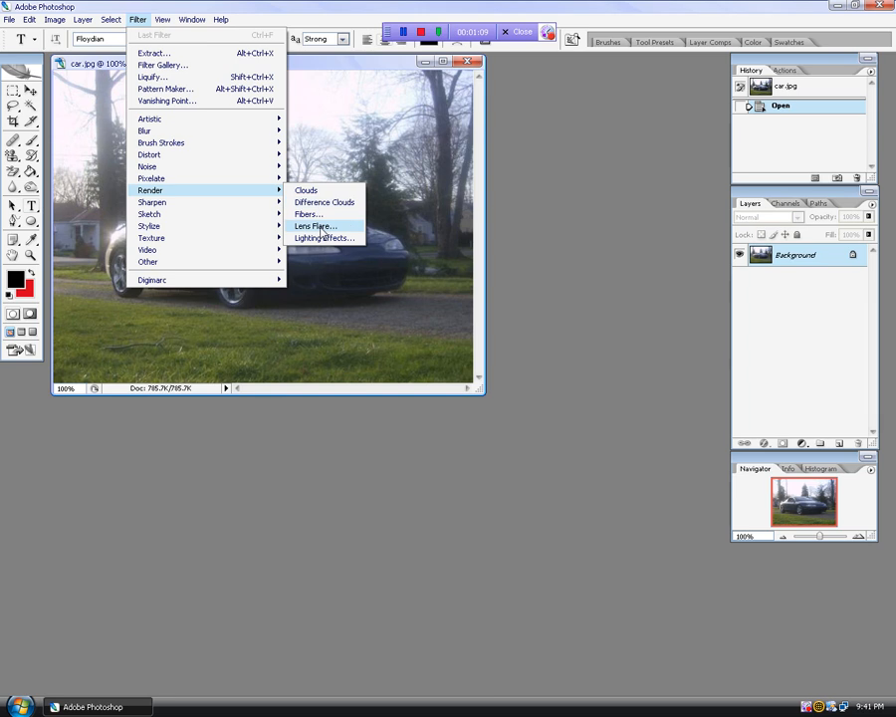
{"action": "left_click", "coordinate": [315, 227]}
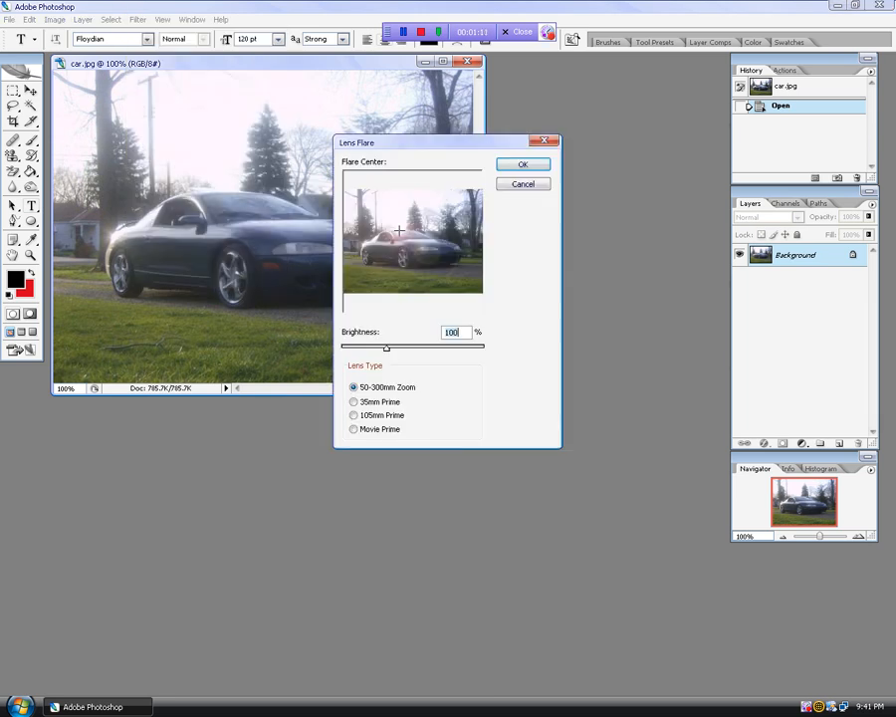
{"action": "mouse_move", "coordinate": [398, 366]}
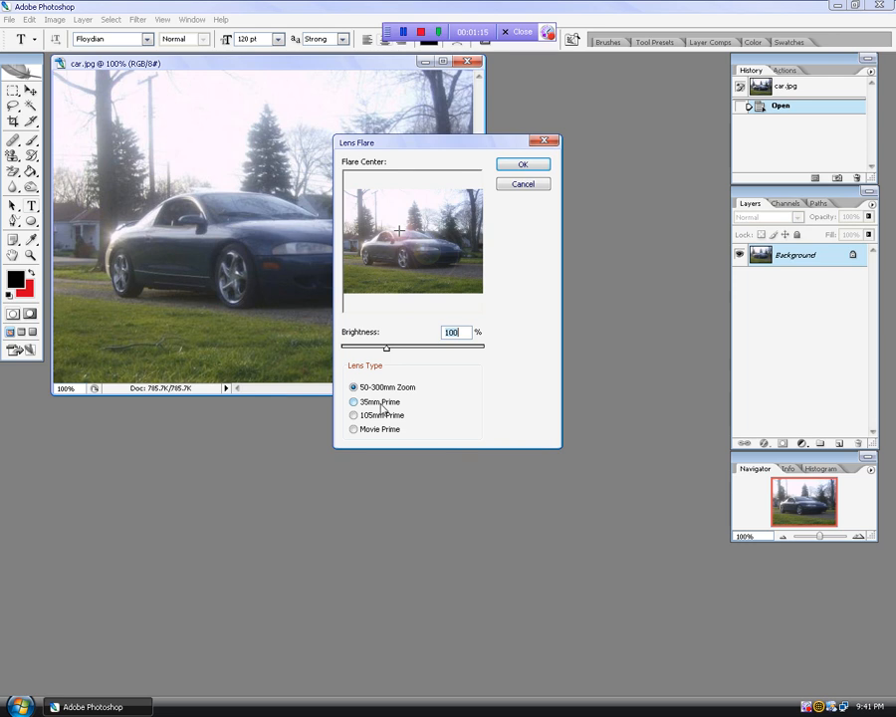
{"action": "left_click", "coordinate": [355, 402]}
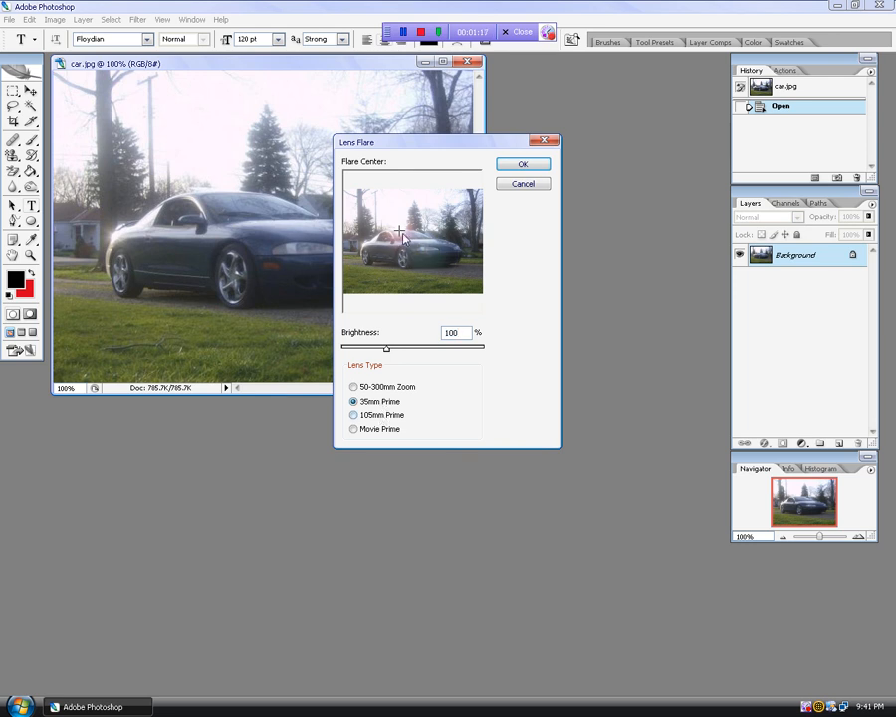
{"action": "left_click_drag", "start_coordinate": [402, 235], "coordinate": [428, 249]}
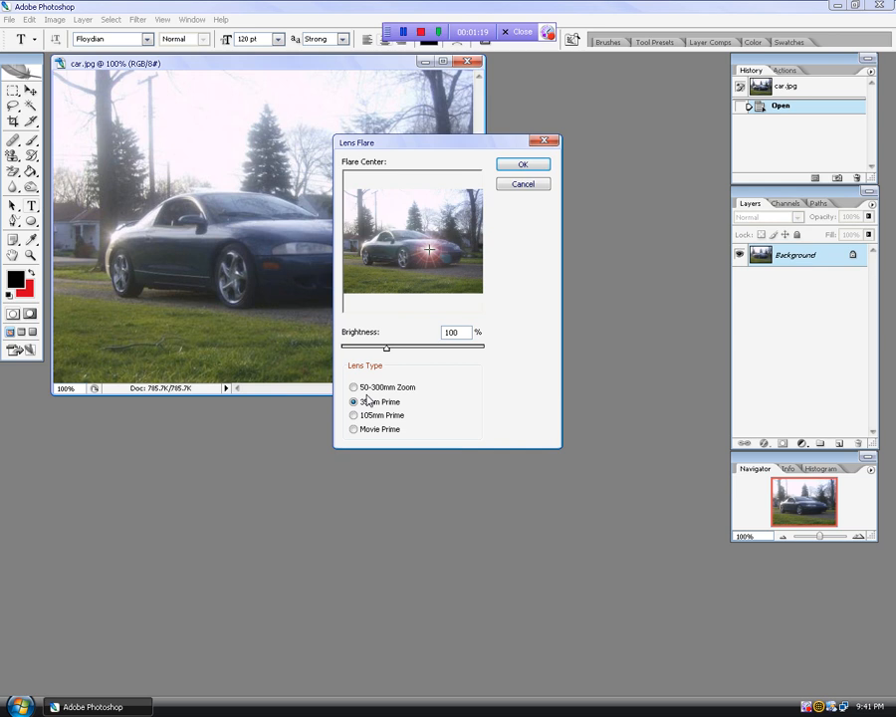
{"action": "left_click", "coordinate": [355, 416]}
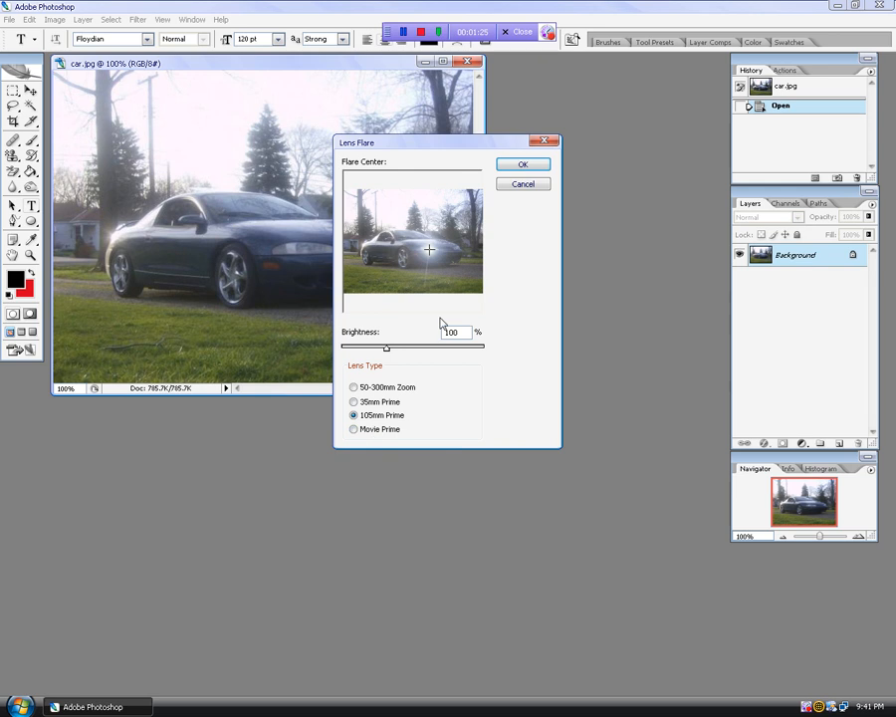
{"action": "mouse_move", "coordinate": [430, 253]}
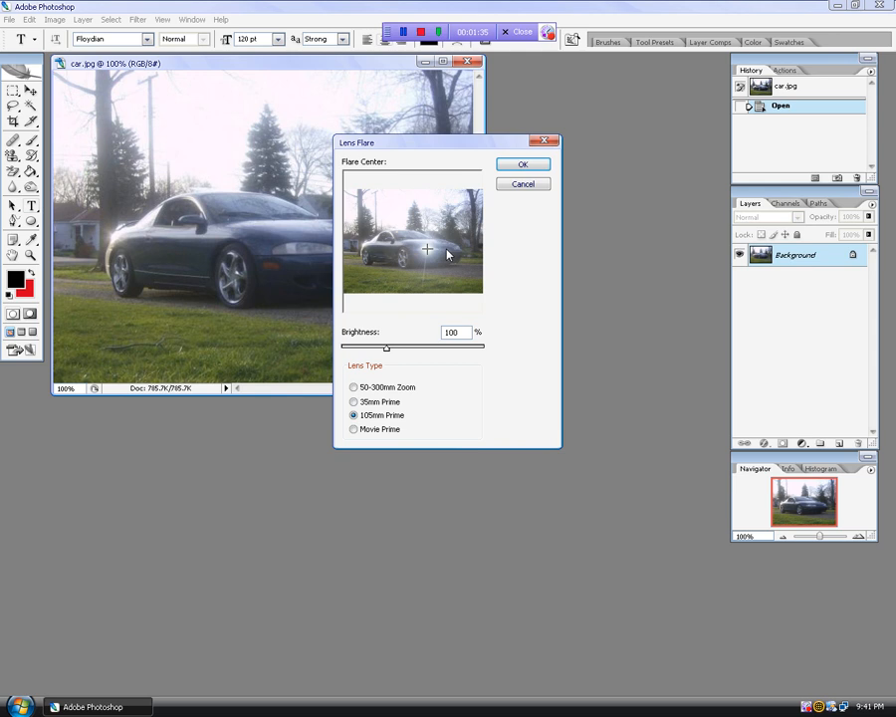
{"action": "left_click", "coordinate": [522, 163]}
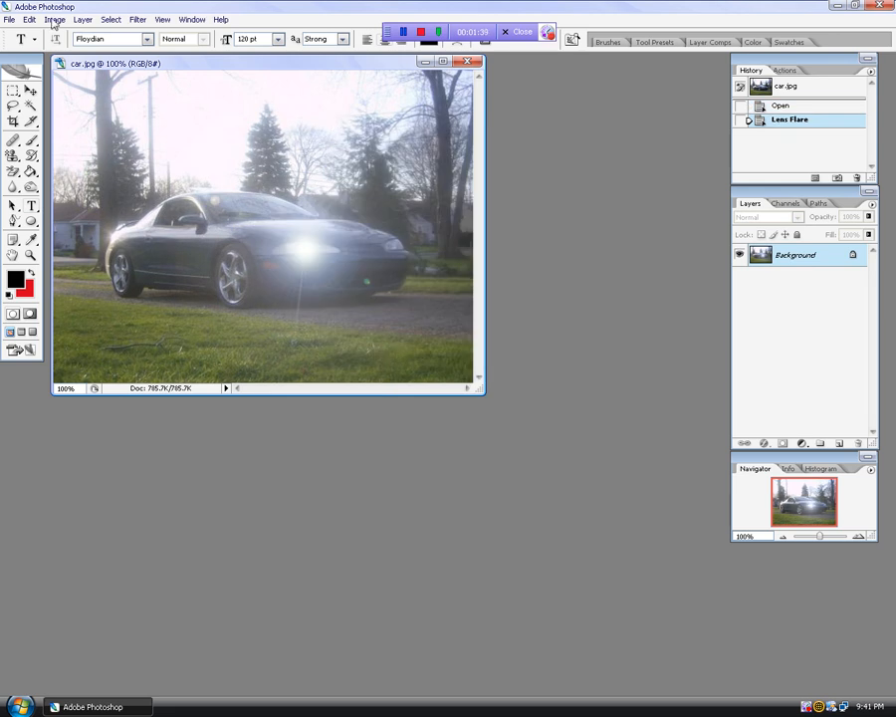
Step: Apply a second 105mm Prime lens flare on the car's other headlight
{"action": "left_click", "coordinate": [138, 20]}
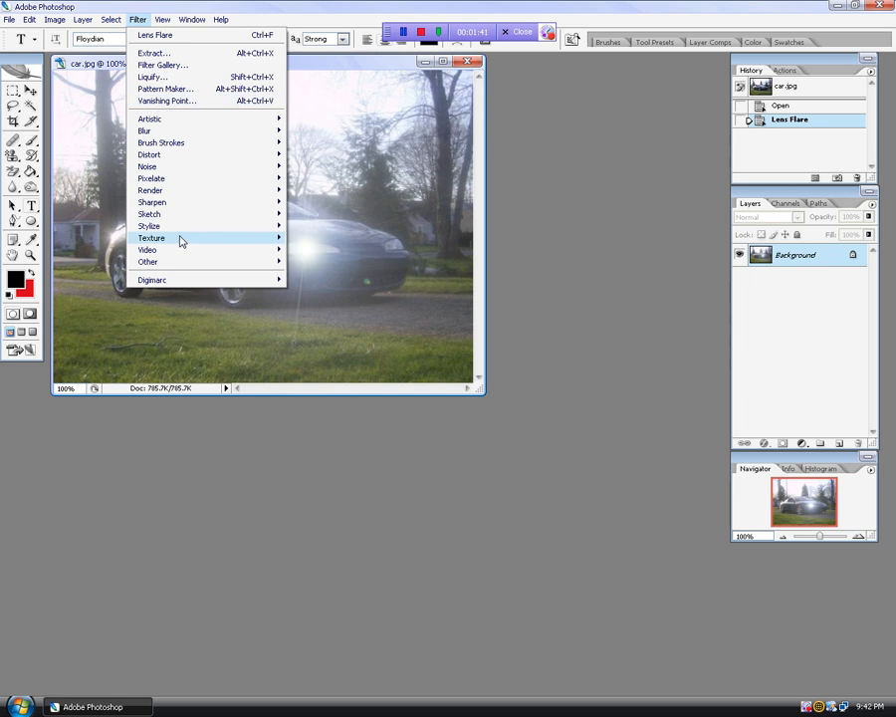
{"action": "mouse_move", "coordinate": [149, 191]}
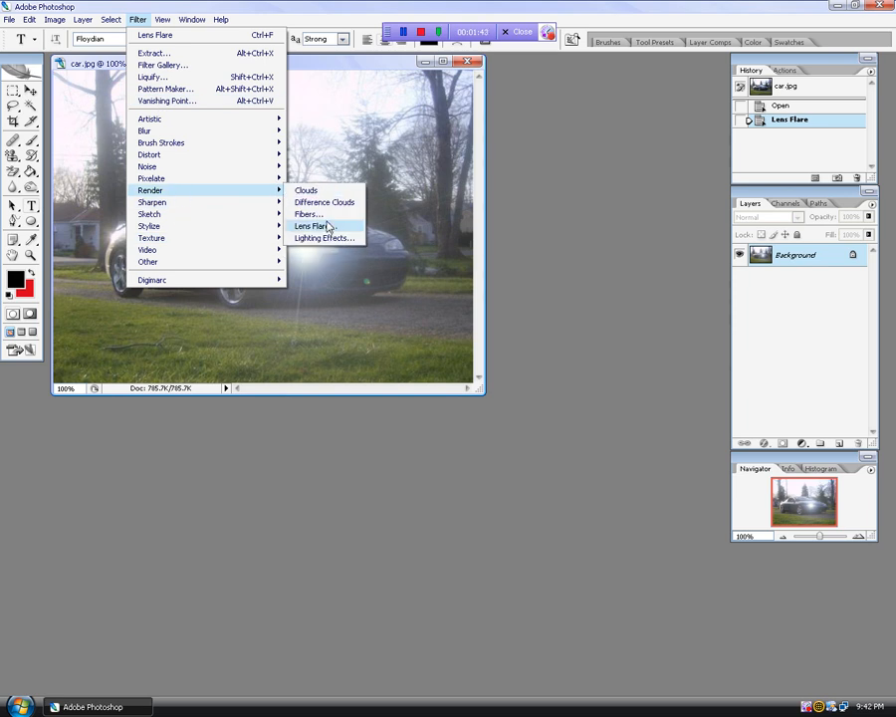
{"action": "left_click", "coordinate": [313, 227]}
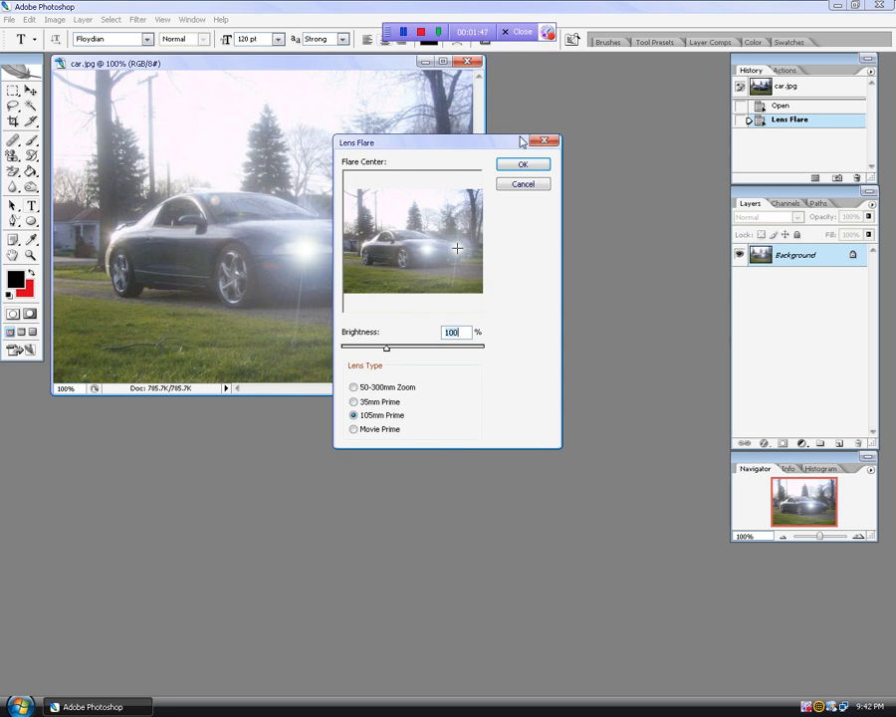
{"action": "left_click", "coordinate": [521, 163]}
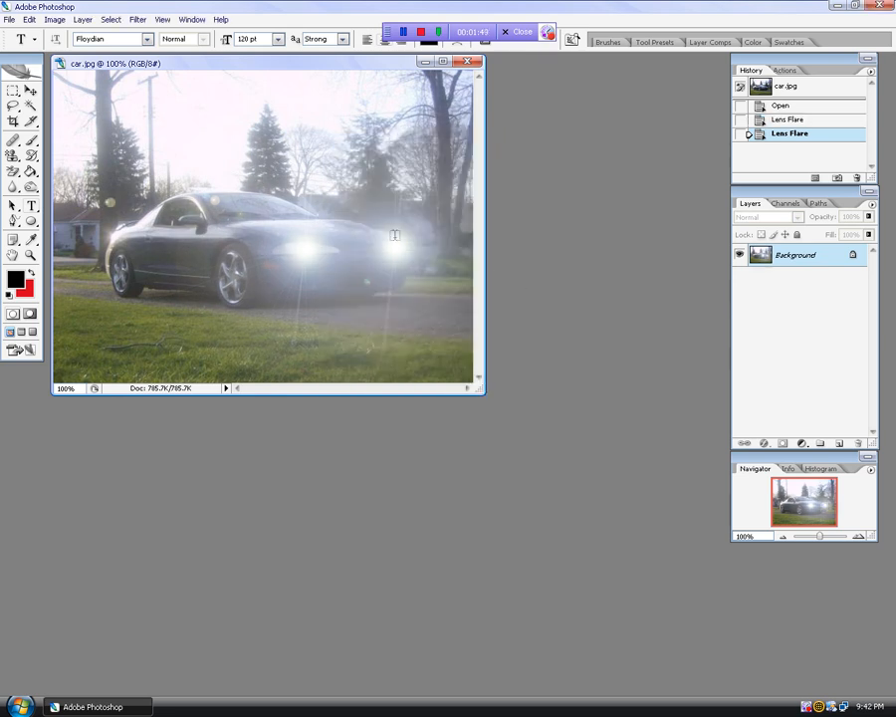
{"action": "left_click", "coordinate": [7, 20]}
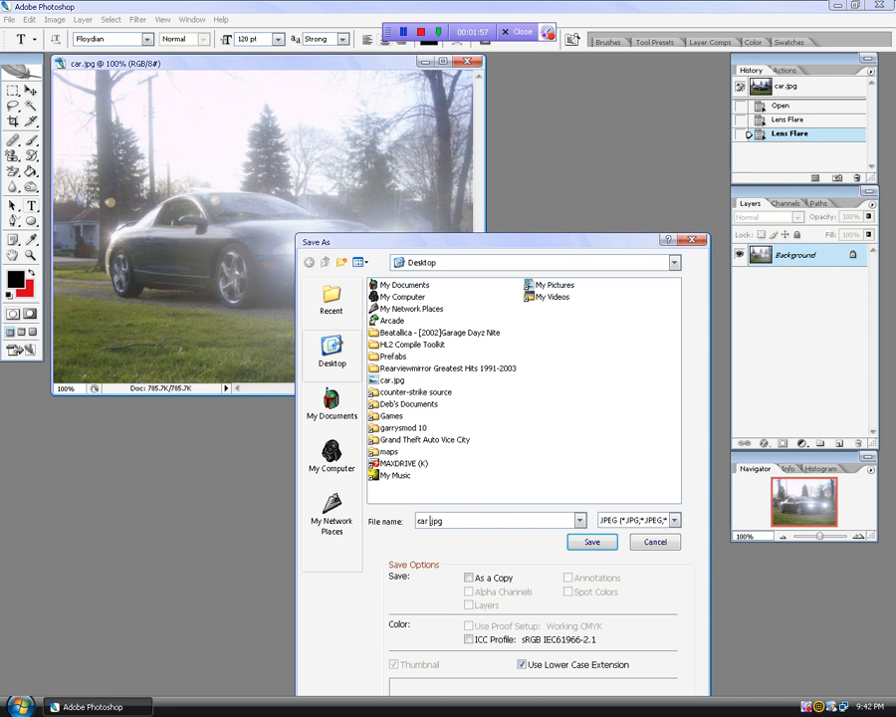
Step: Save the flared photo to the desktop as 'car lights.jpg' at JPEG quality 12 (Maximum)
{"action": "type", "text": "lis"}
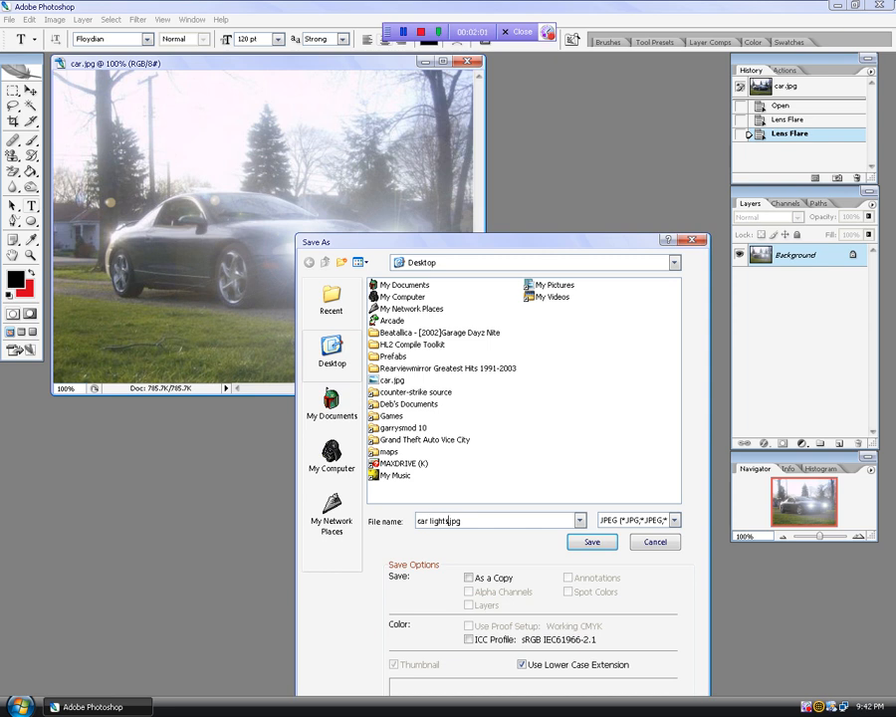
{"action": "left_click", "coordinate": [591, 542]}
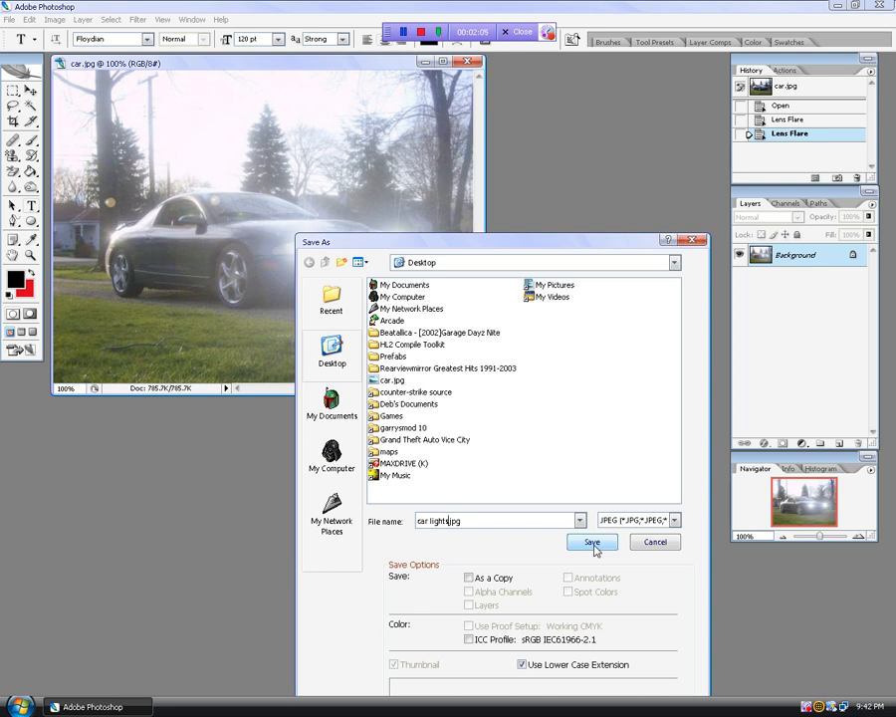
{"action": "left_click", "coordinate": [592, 541]}
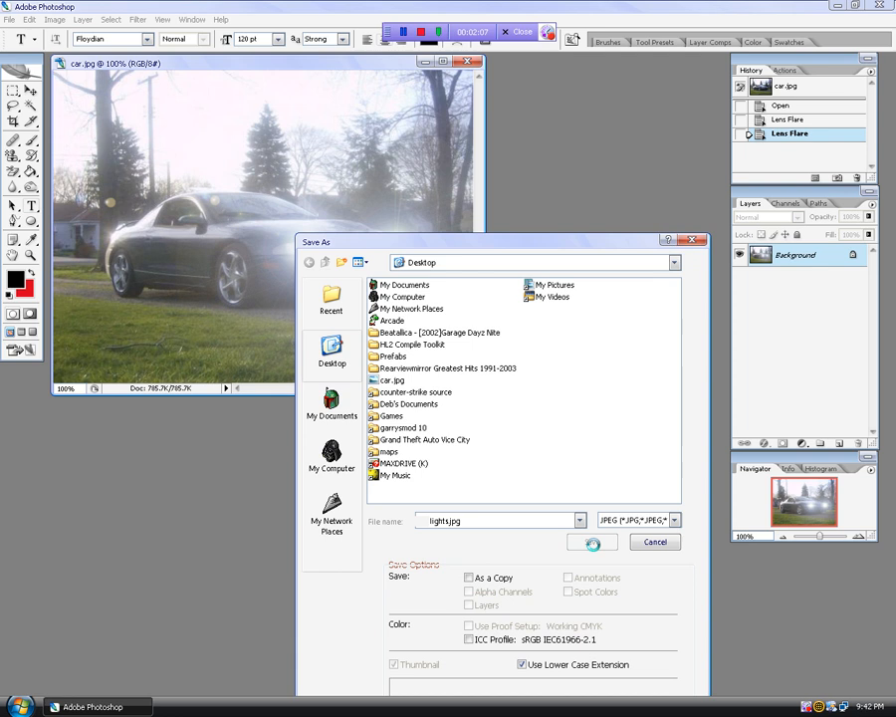
{"action": "left_click", "coordinate": [591, 541]}
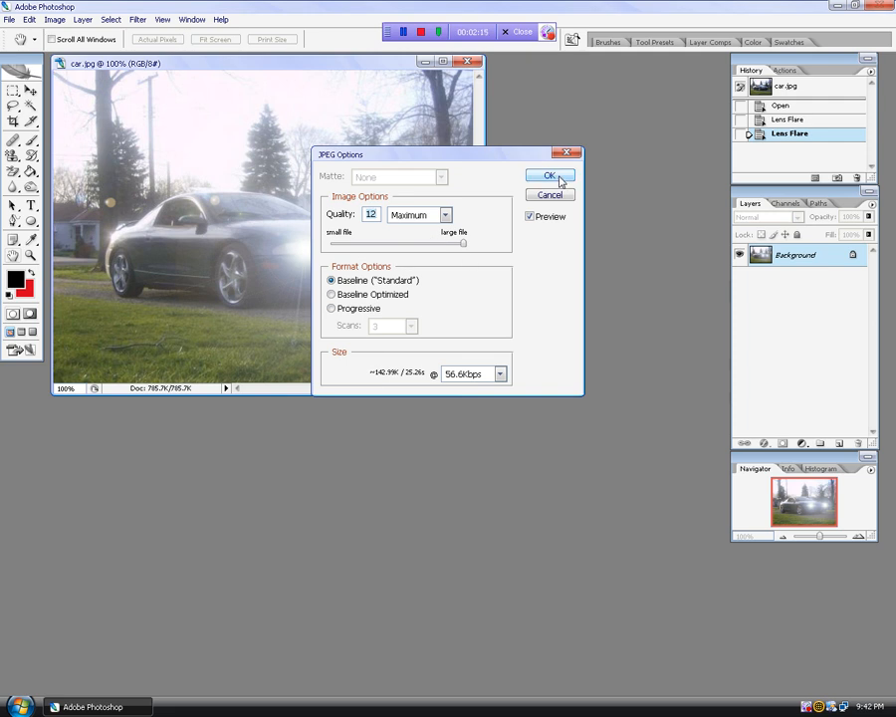
{"action": "left_click", "coordinate": [550, 175]}
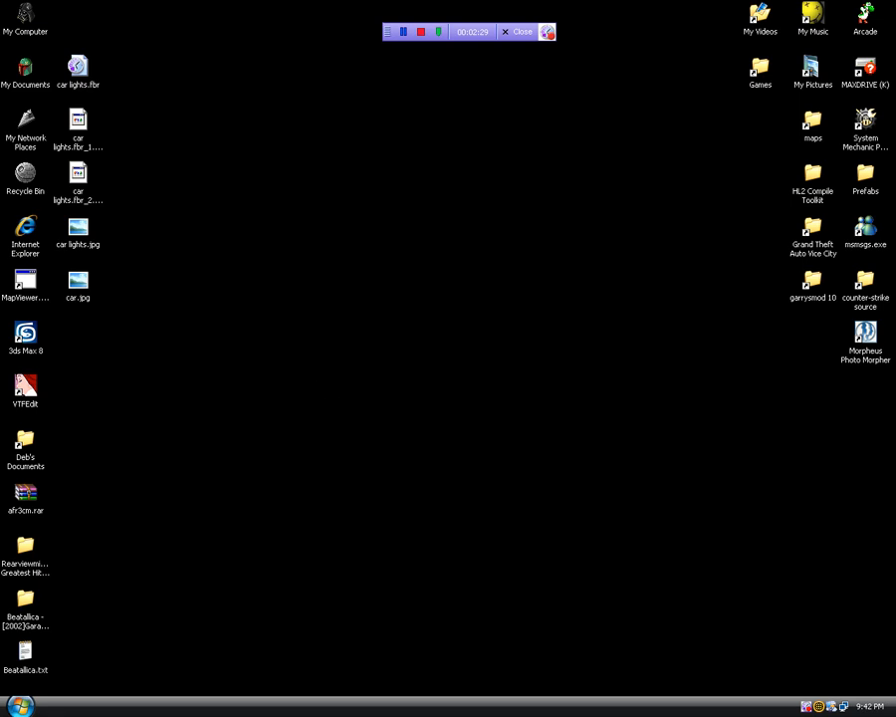
Step: Launch ImageReady from the Start menu and bring up the desktop's New item choices
{"action": "left_click", "coordinate": [16, 705]}
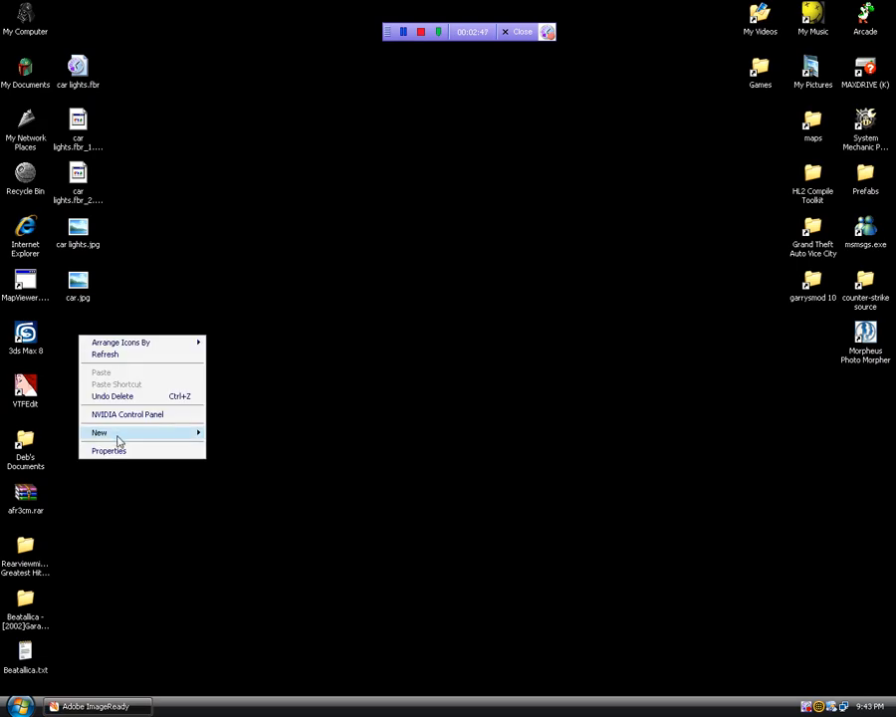
{"action": "left_click", "coordinate": [100, 432]}
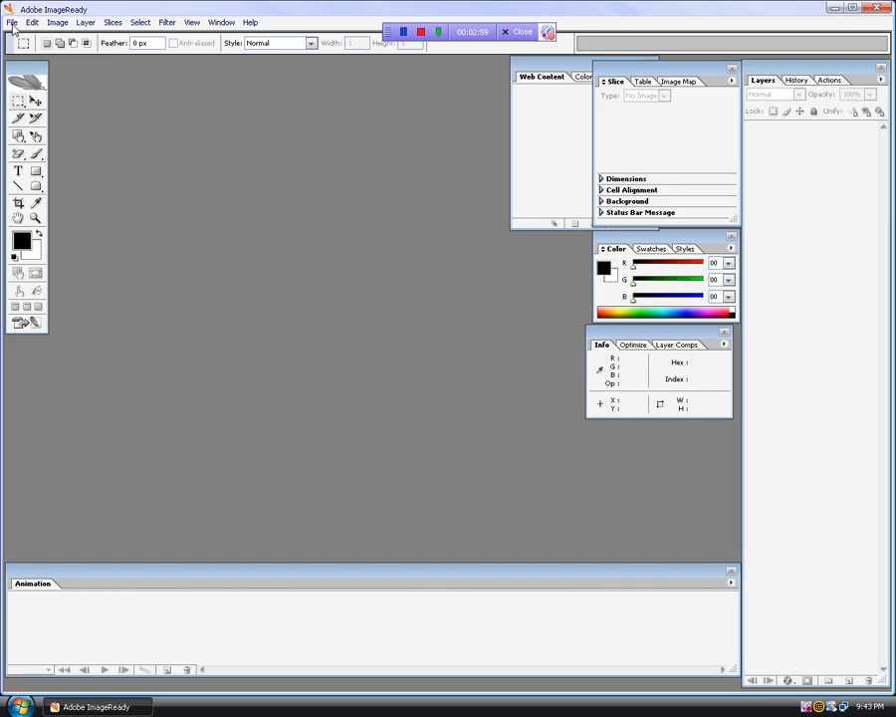
Step: Import the car images folder as a two-frame animation via Folder as Frames
{"action": "left_click", "coordinate": [12, 22]}
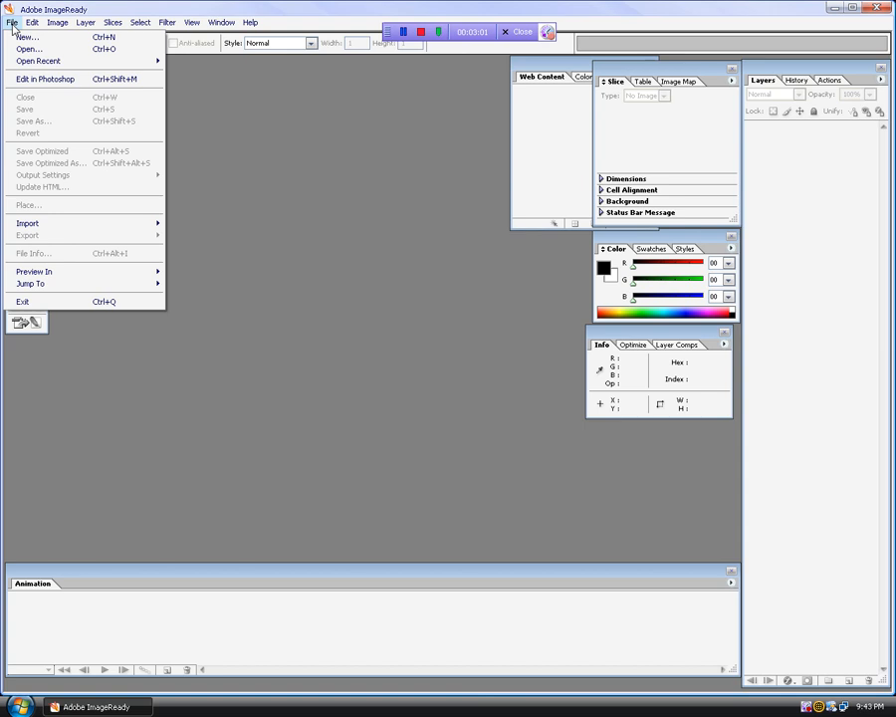
{"action": "mouse_move", "coordinate": [28, 223]}
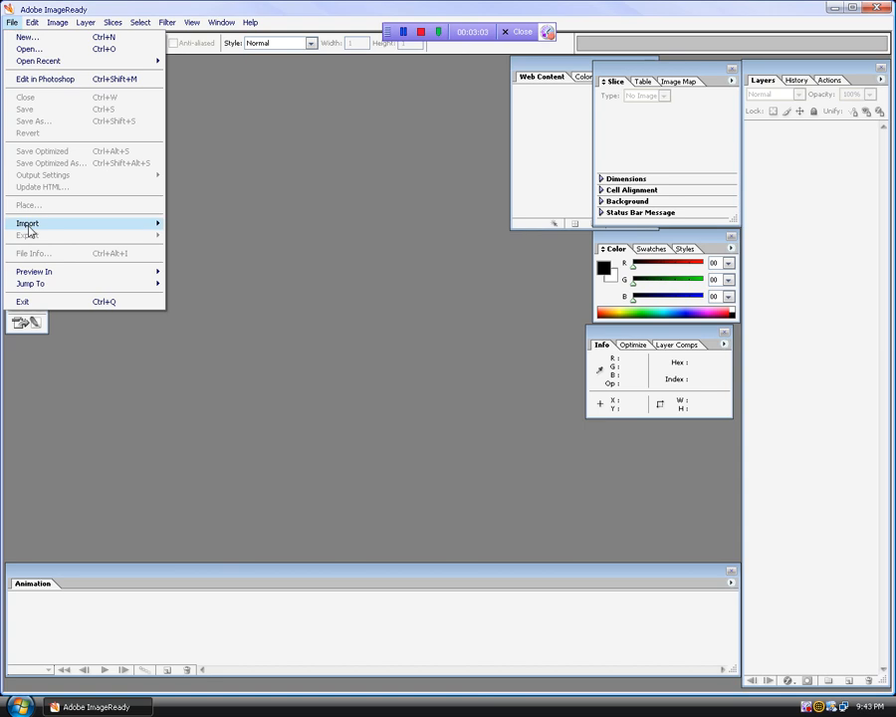
{"action": "mouse_move", "coordinate": [28, 223]}
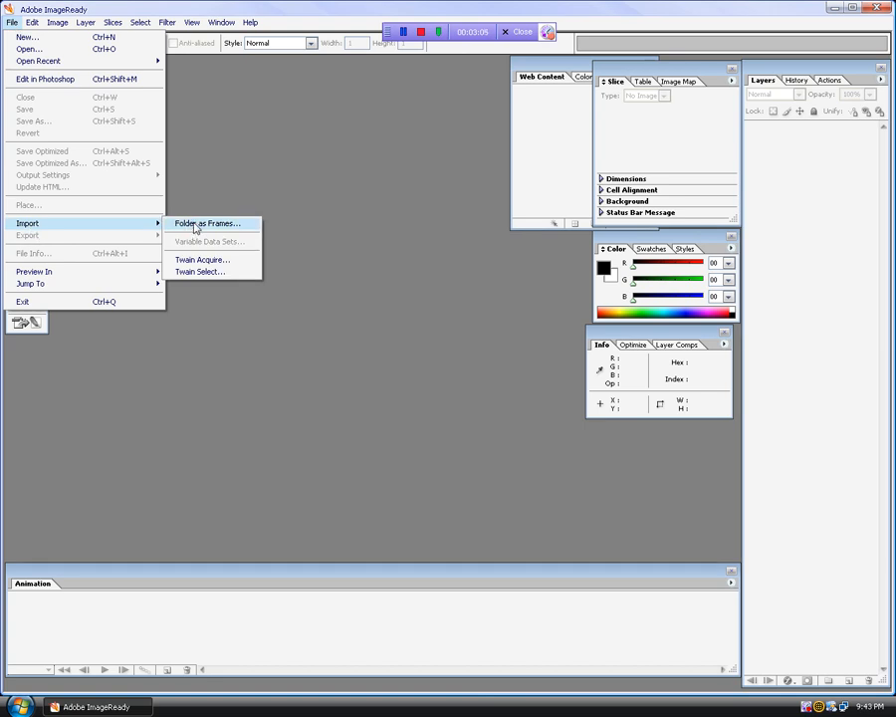
{"action": "left_click", "coordinate": [208, 223]}
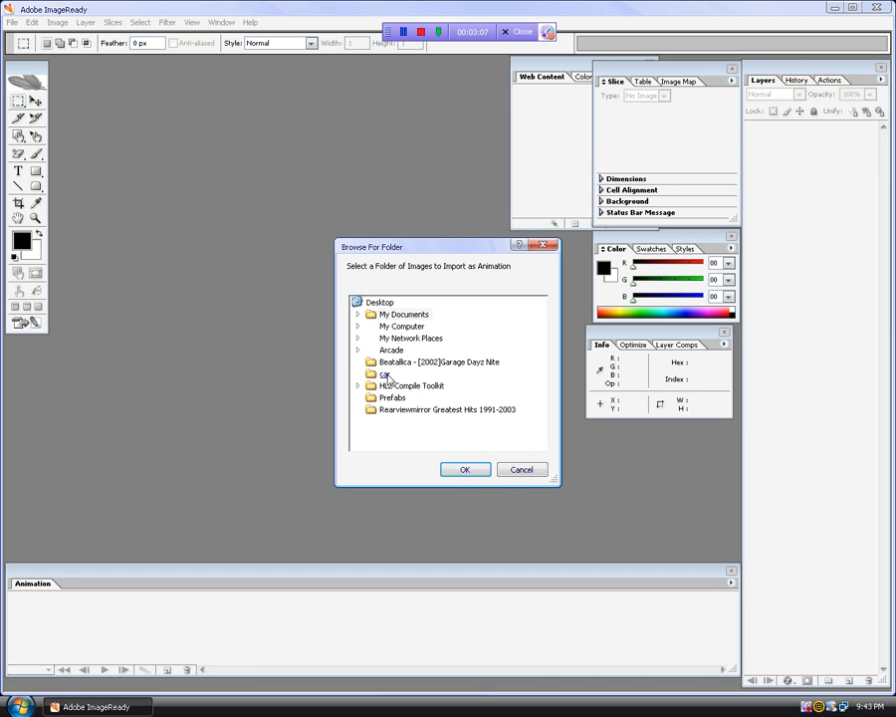
{"action": "left_click", "coordinate": [464, 470]}
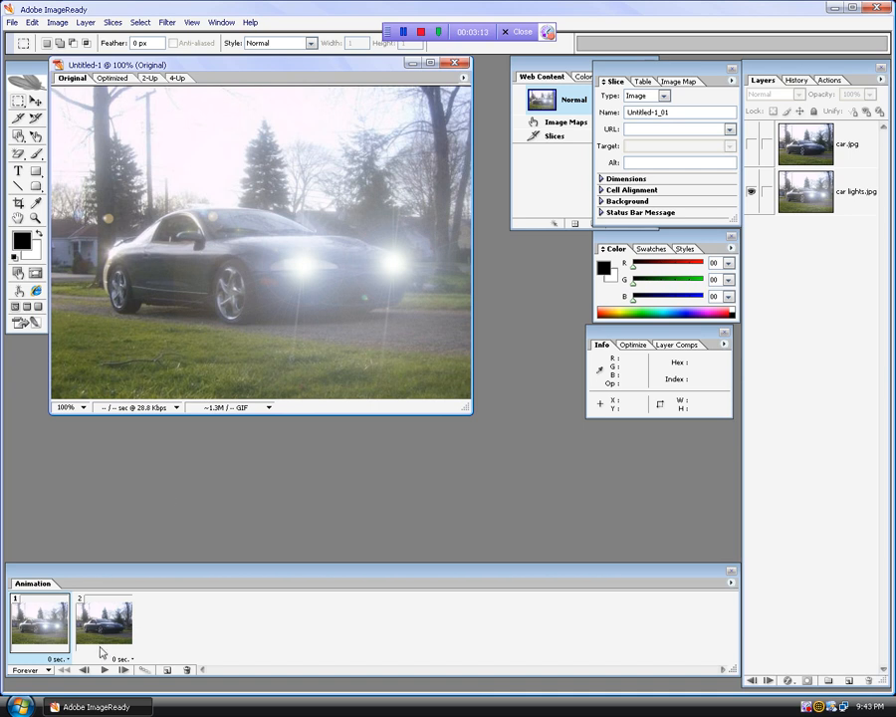
Step: Try 0.5 and 0.35 second delays on frame 2, previewing the animation each time
{"action": "left_click", "coordinate": [104, 669]}
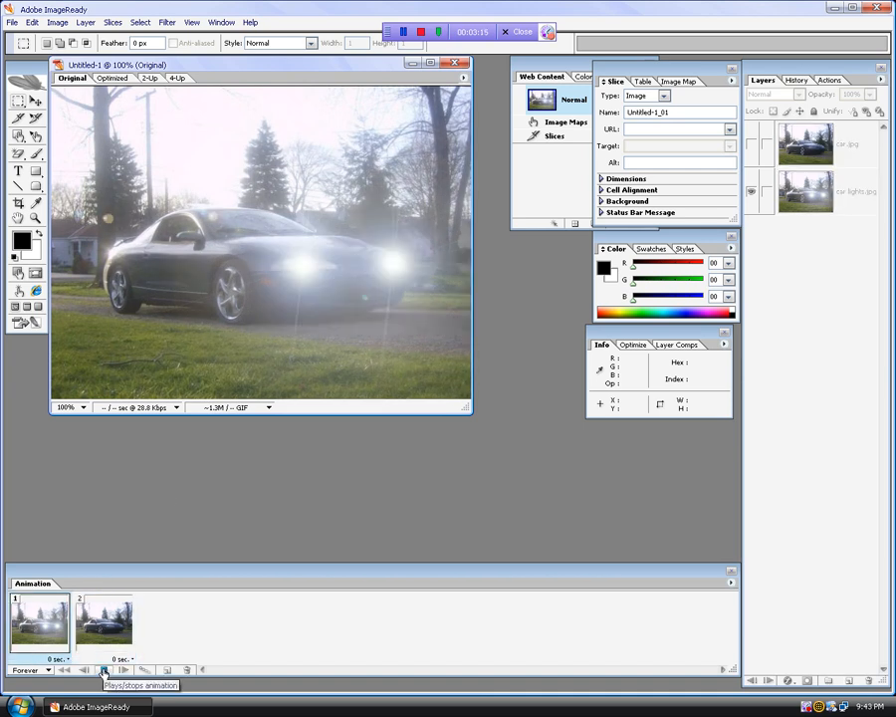
{"action": "left_click", "coordinate": [122, 659]}
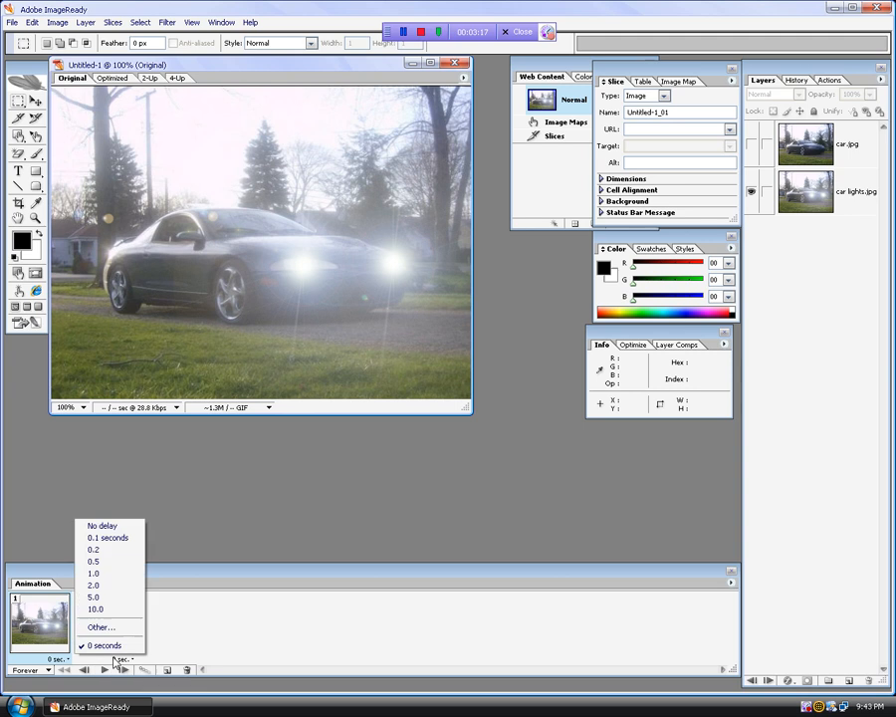
{"action": "left_click", "coordinate": [100, 625]}
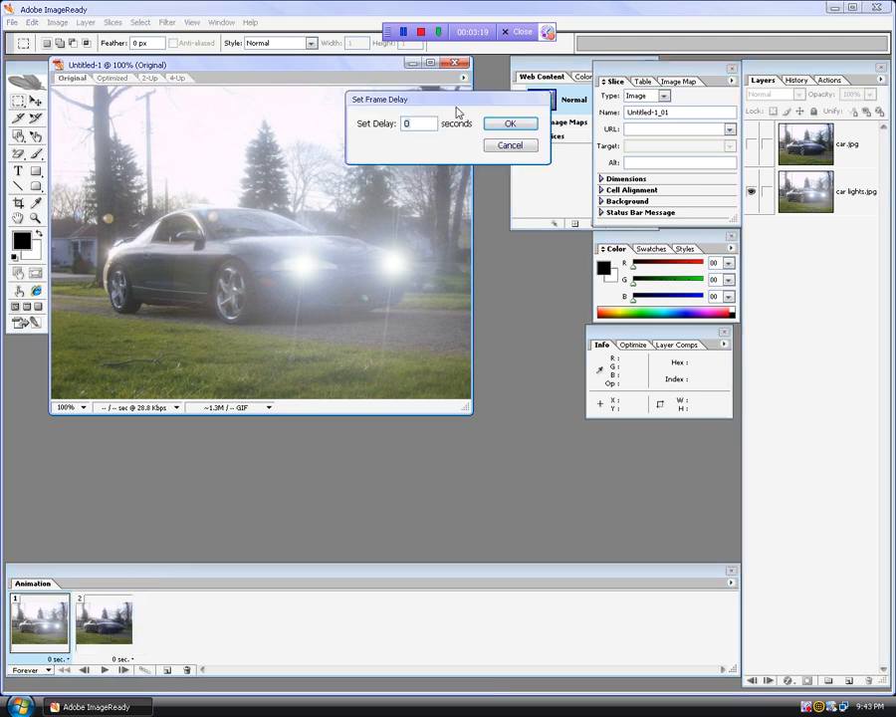
{"action": "type", "text": ".5"}
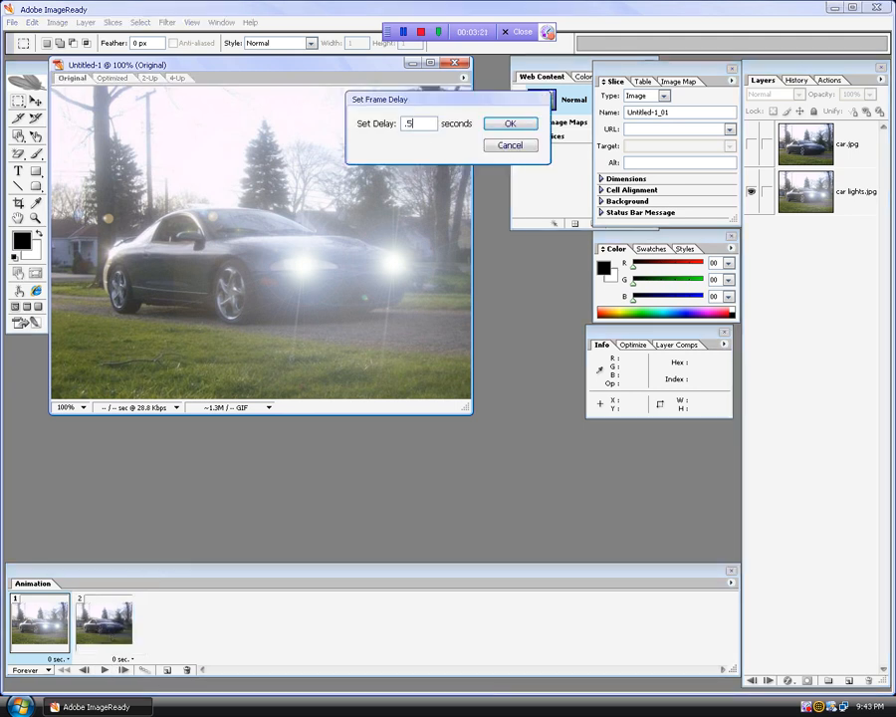
{"action": "left_click", "coordinate": [509, 124]}
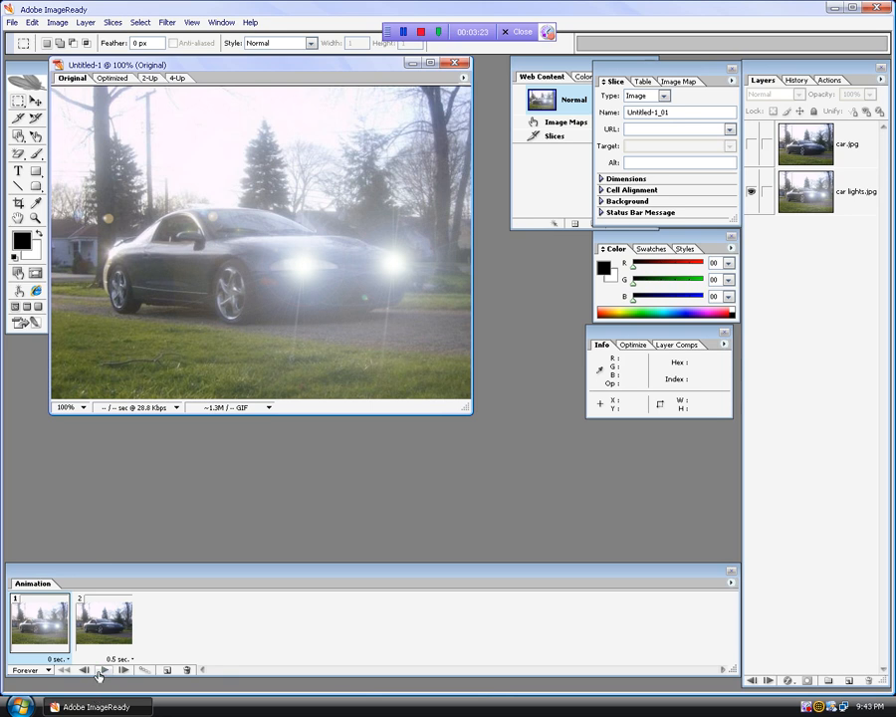
{"action": "left_click", "coordinate": [104, 669]}
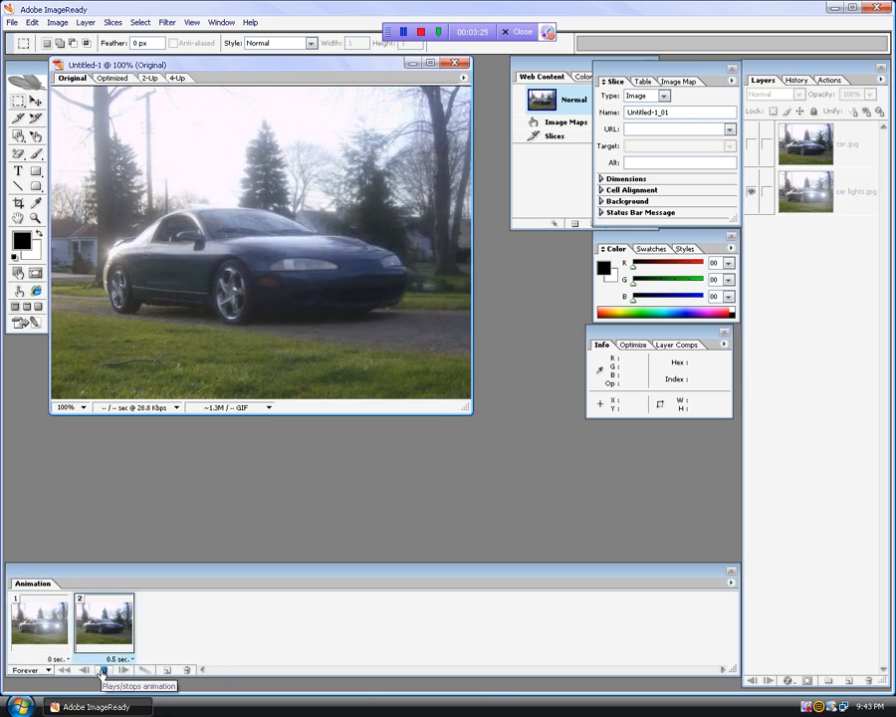
{"action": "left_click", "coordinate": [123, 659]}
{"action": "type", "text": "0."}
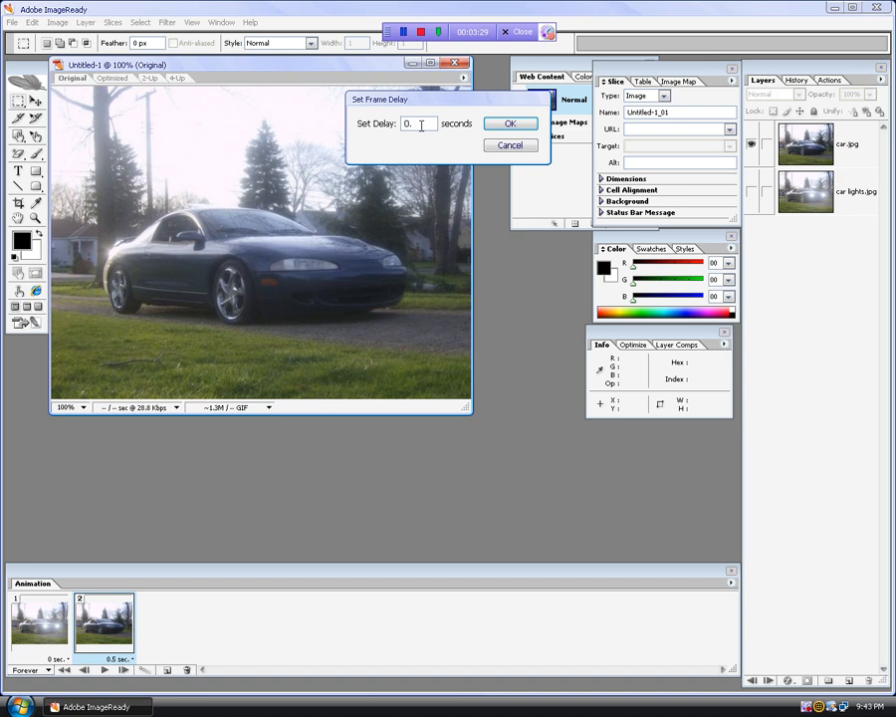
{"action": "left_click", "coordinate": [509, 124]}
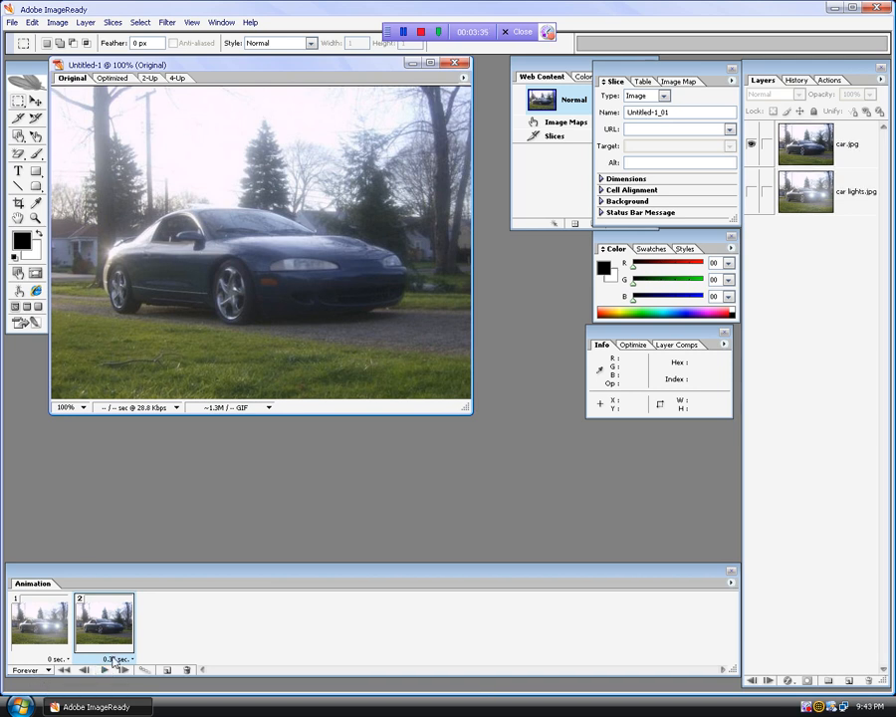
Step: Set frame 2's delay to 0.04 seconds and play the animation to check the timing
{"action": "left_click", "coordinate": [113, 659]}
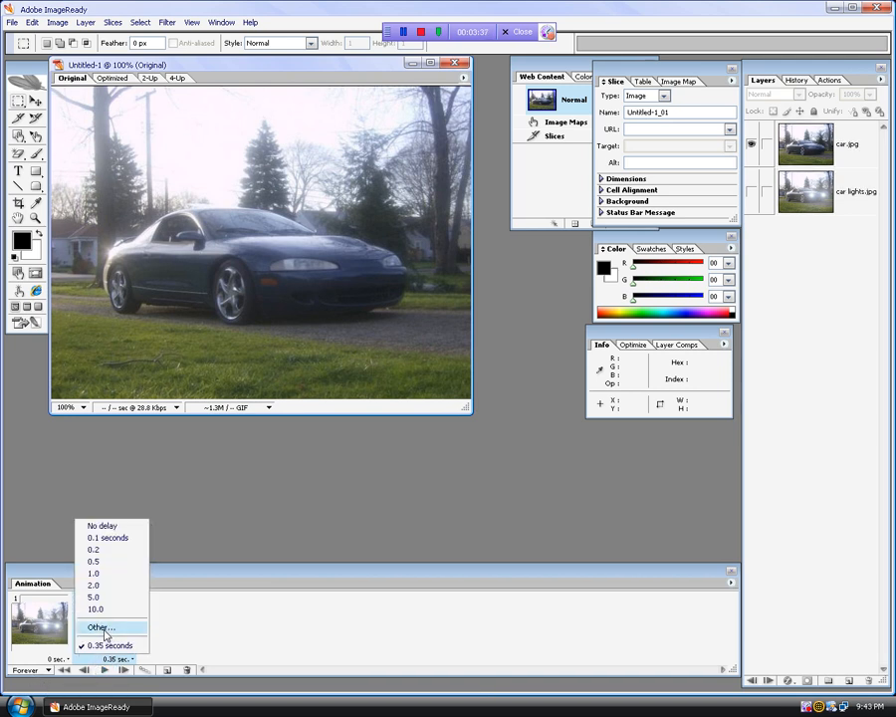
{"action": "left_click", "coordinate": [99, 627]}
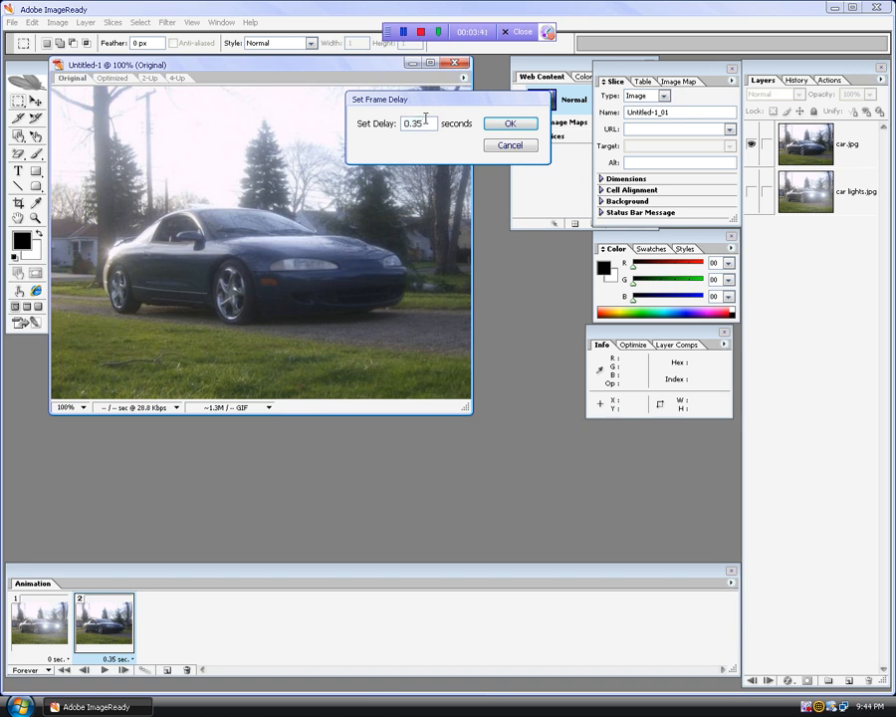
{"action": "type", "text": "0.0"}
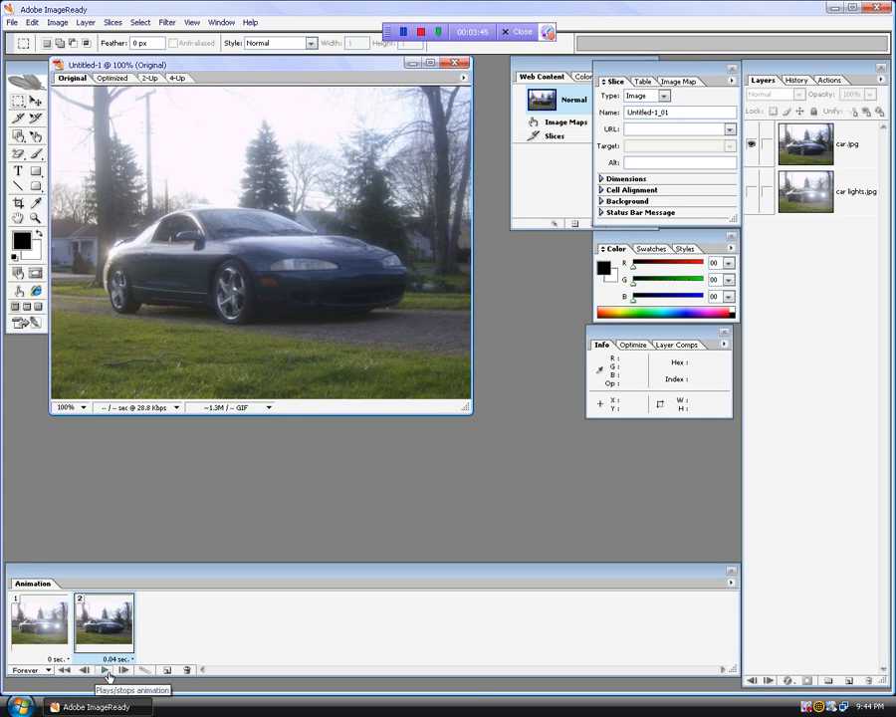
{"action": "left_click", "coordinate": [103, 668]}
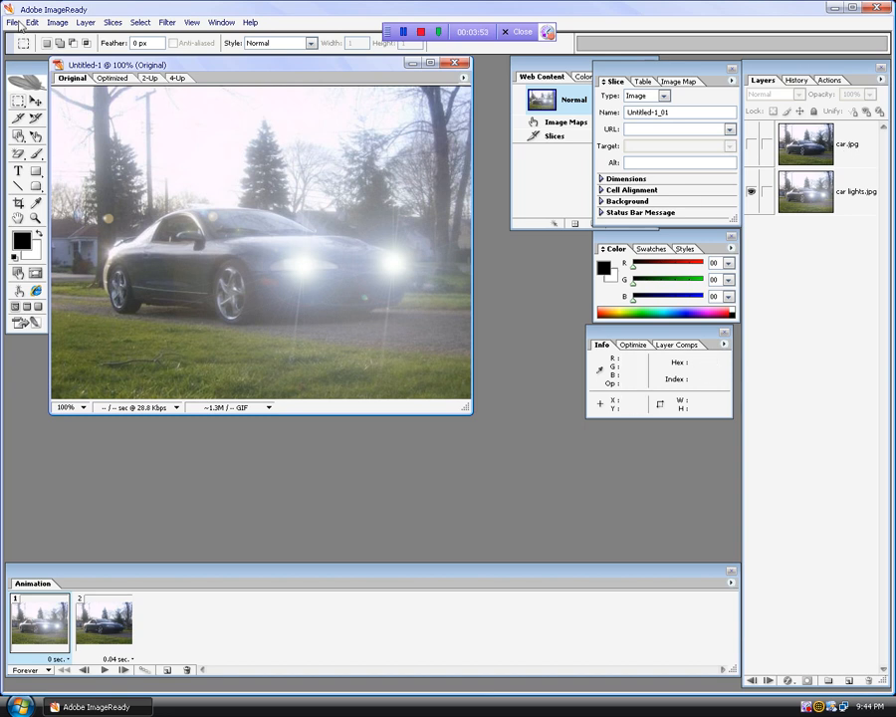
Step: Save the two-frame animation to the desktop as an optimized GIF via Save Optimized As
{"action": "left_click", "coordinate": [12, 22]}
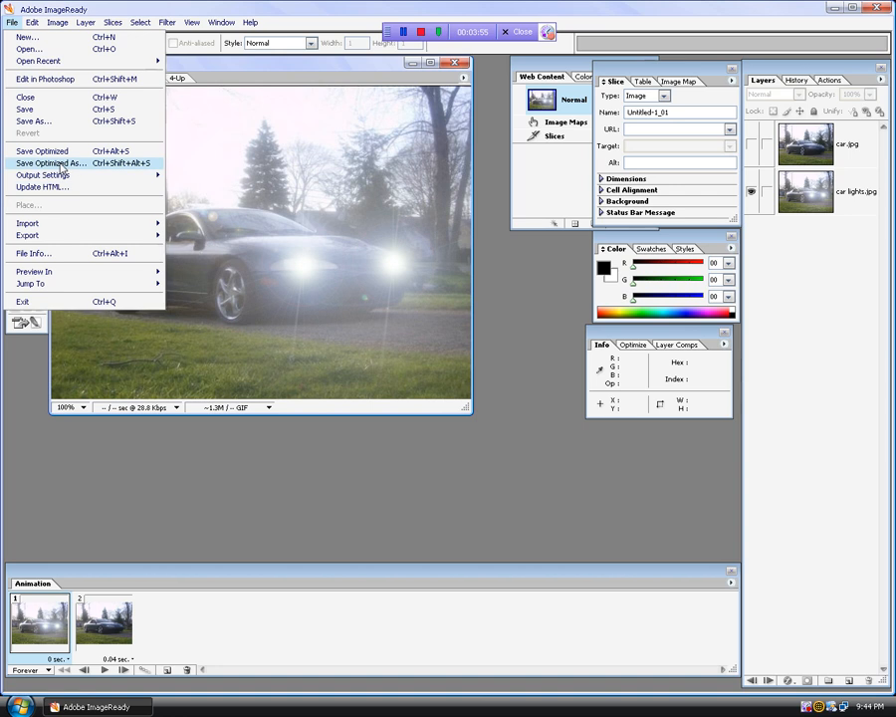
{"action": "left_click", "coordinate": [52, 163]}
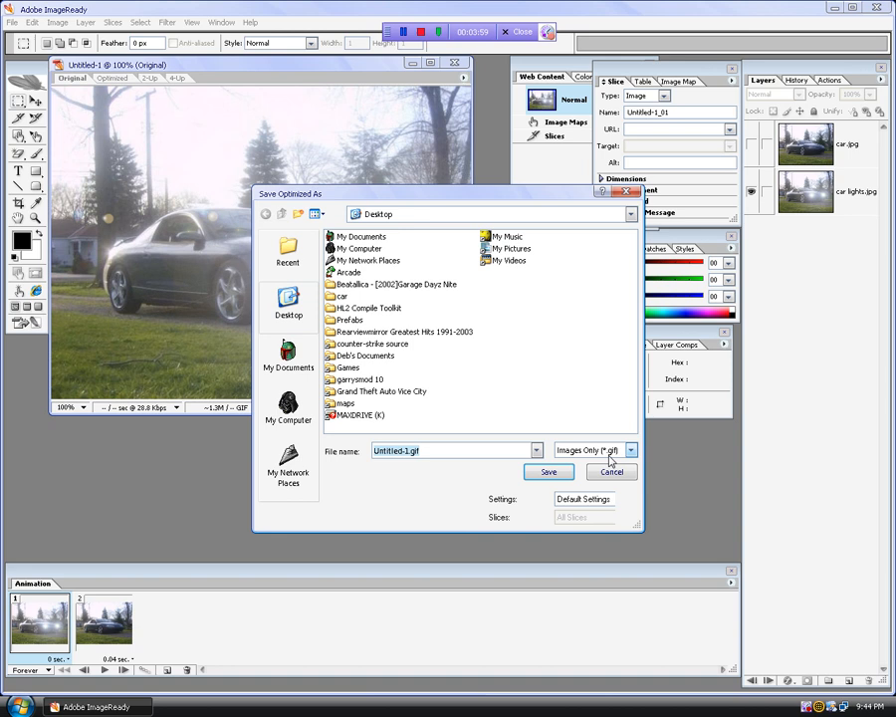
{"action": "left_click", "coordinate": [408, 450]}
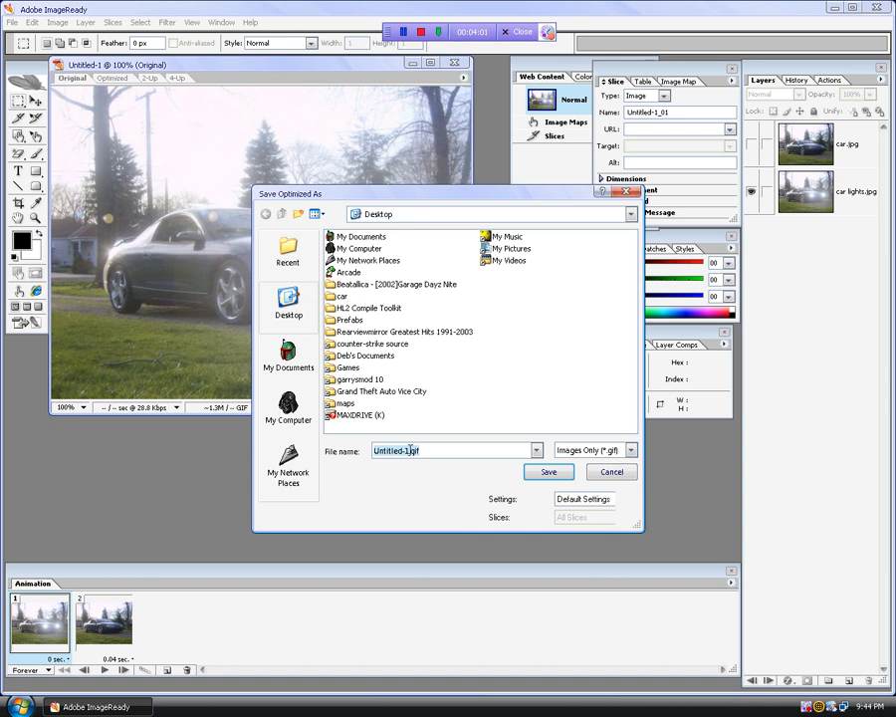
{"action": "mouse_move", "coordinate": [287, 474]}
{"action": "type", "text": "car"}
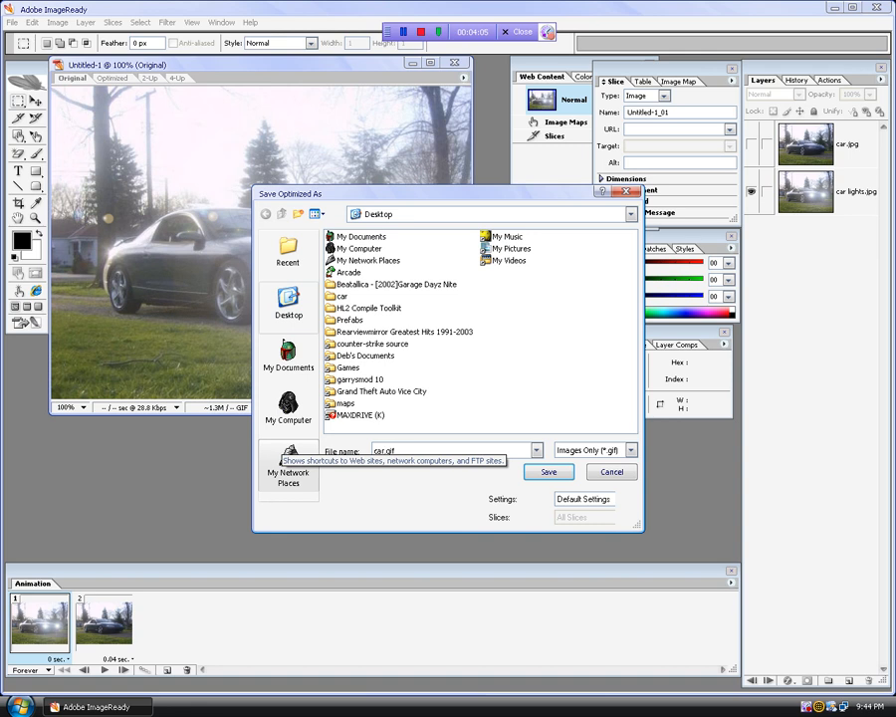
{"action": "left_click", "coordinate": [548, 470]}
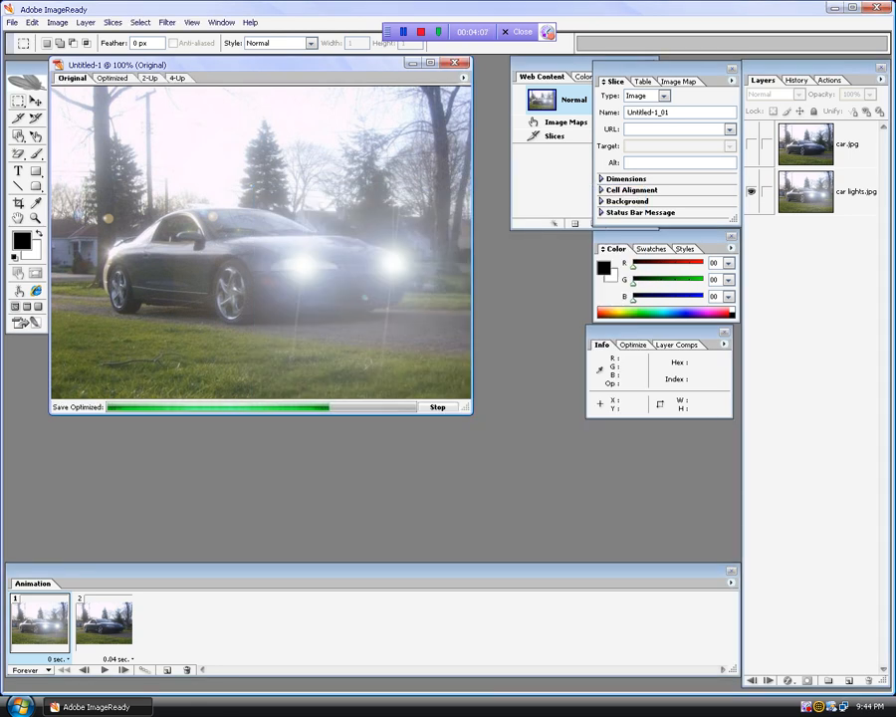